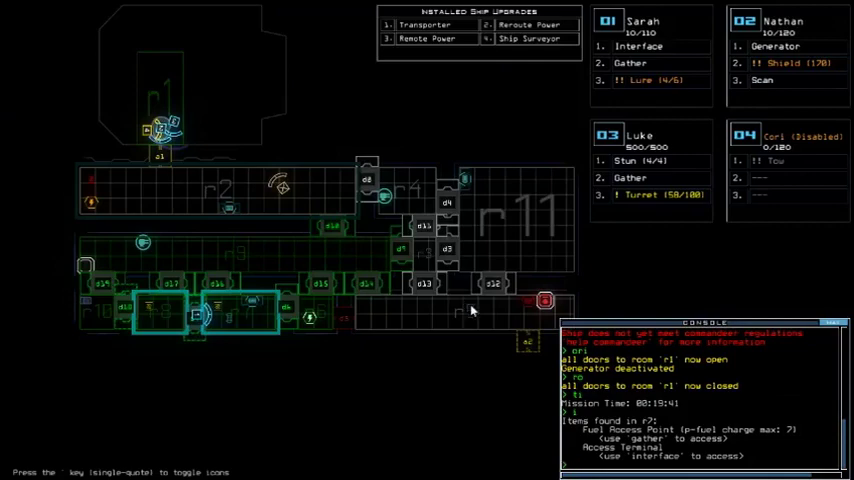
{"action": "mouse_move", "coordinate": [325, 46]}
{"action": "type", "text": "ti"}
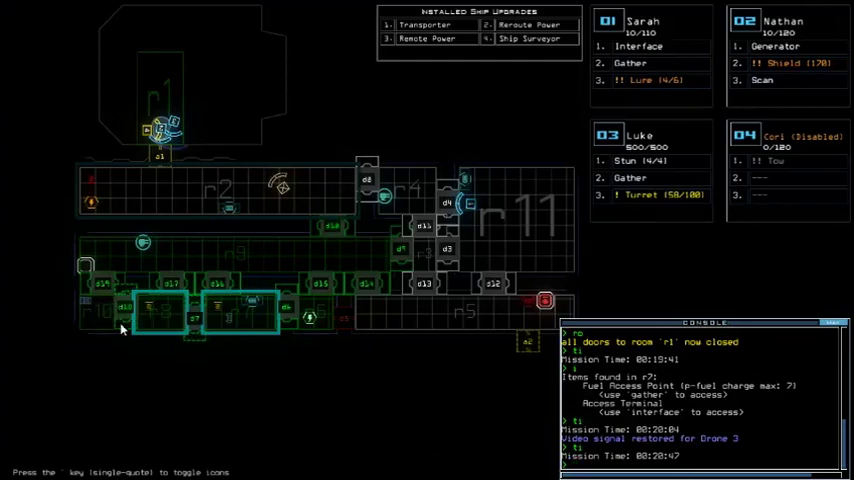
{"action": "mouse_move", "coordinate": [495, 332]}
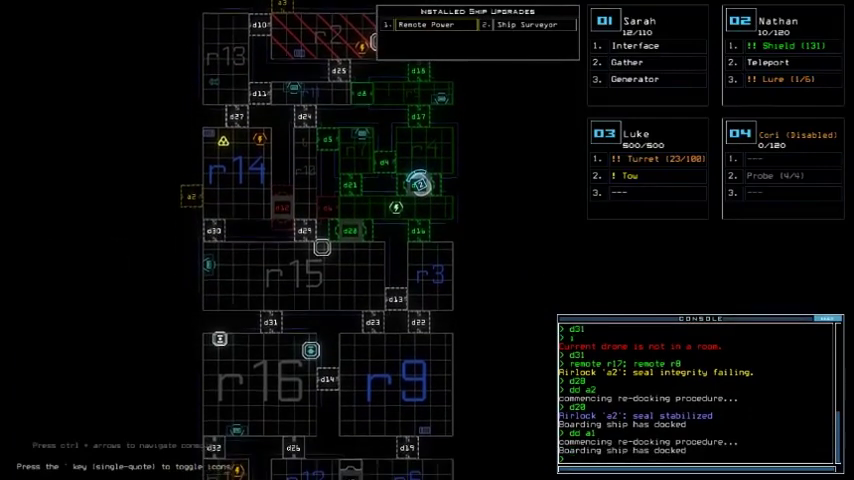
- Scroll down the console output and start entering the 'remote r' command
{"action": "scroll", "scroll_direction": "down", "scroll_amount": 3}
{"action": "type", "text": "d28"}
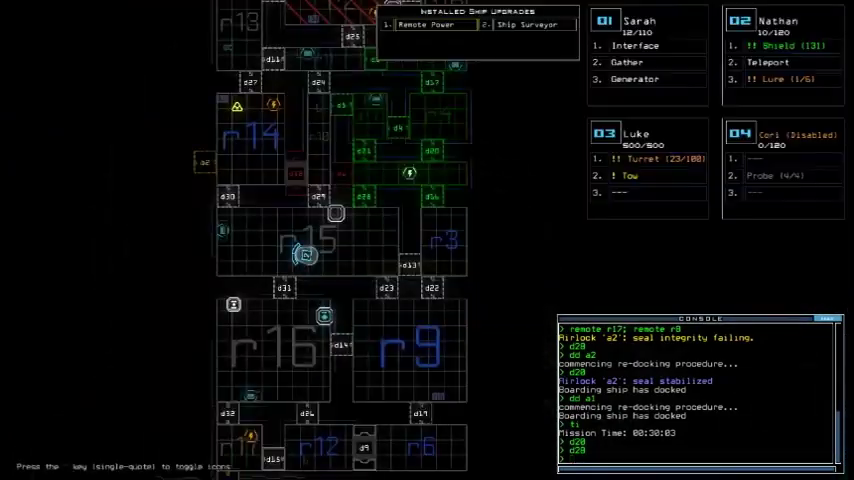
{"action": "type", "text": "remote r"}
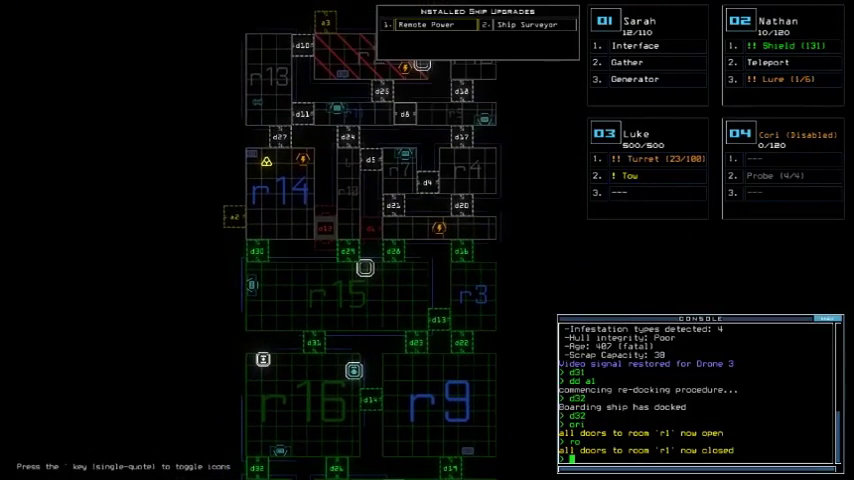
- Scroll down the console output to review the docking progress
{"action": "scroll", "scroll_direction": "down", "scroll_amount": 3}
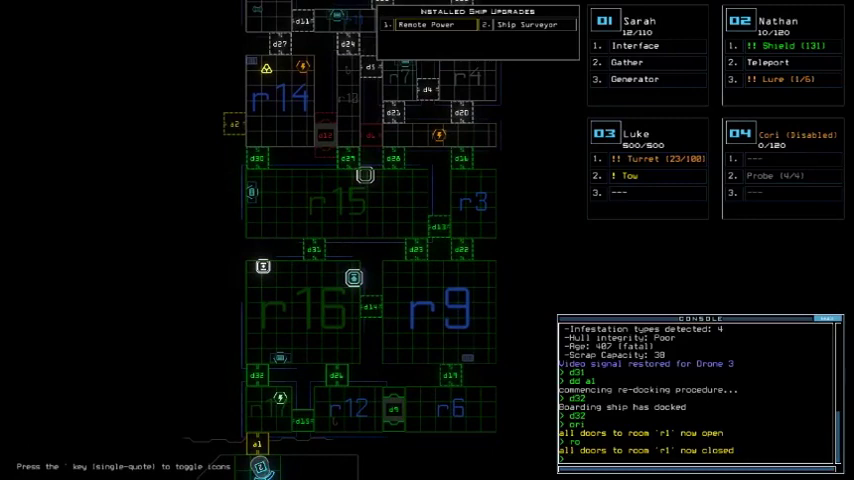
{"action": "mouse_move", "coordinate": [243, 57]}
{"action": "type", "text": "dd a1"}
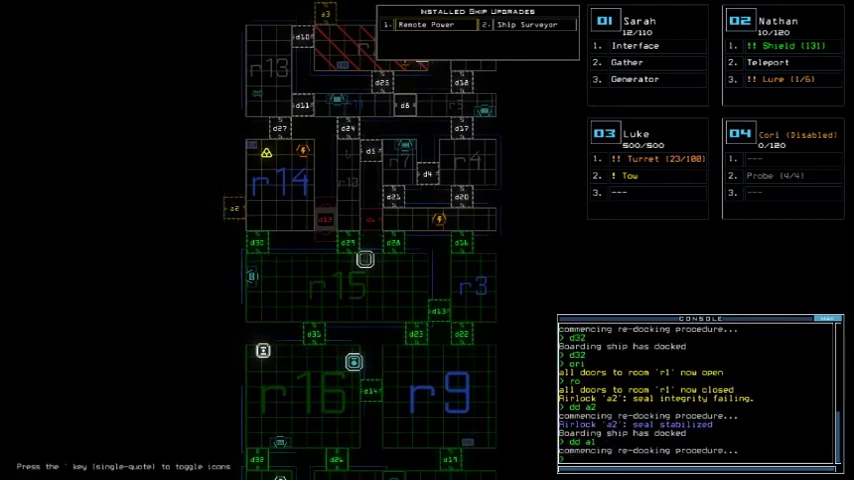
{"action": "scroll", "scroll_direction": "down", "scroll_amount": 3}
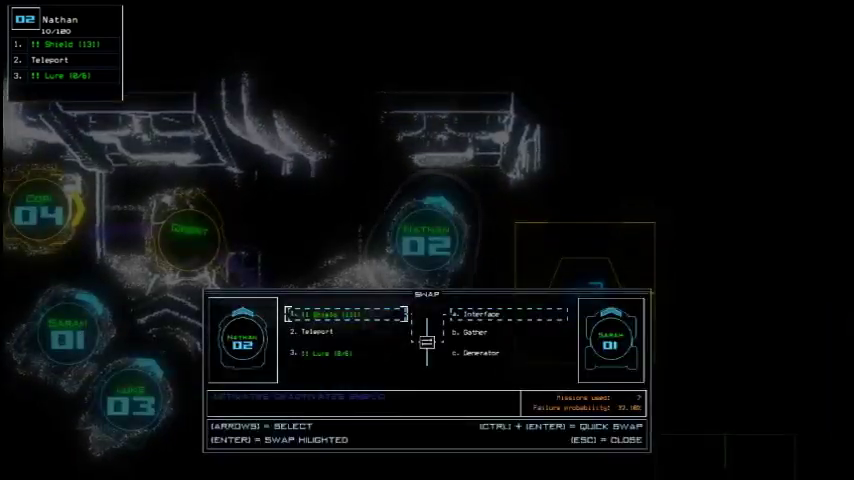
- Move the selection right on the drone 2–drone 1 upgrade swap screen
{"action": "key", "text": "Right"}
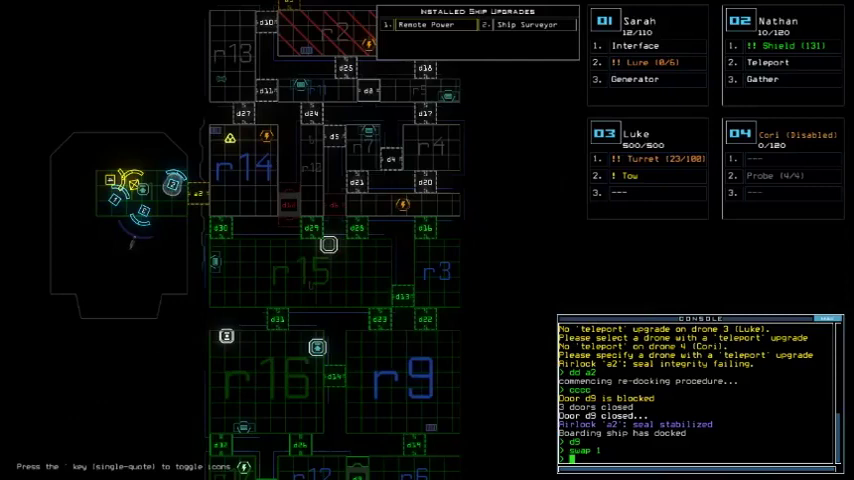
{"action": "type", "text": "remote"}
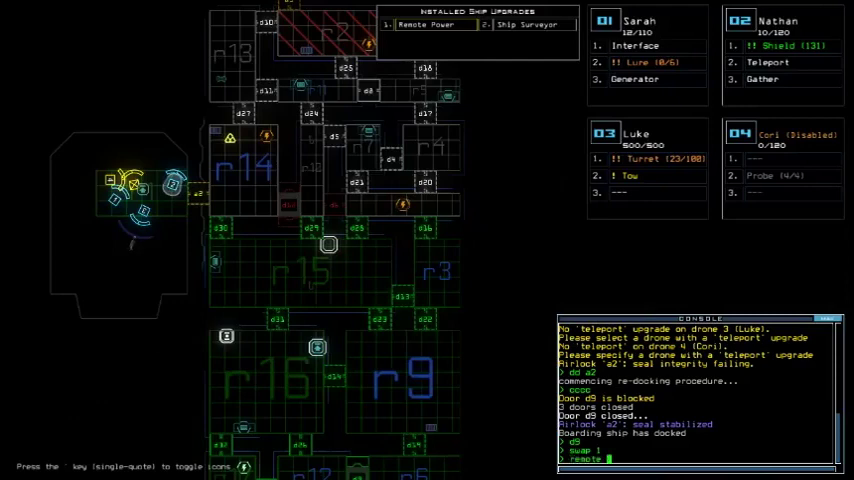